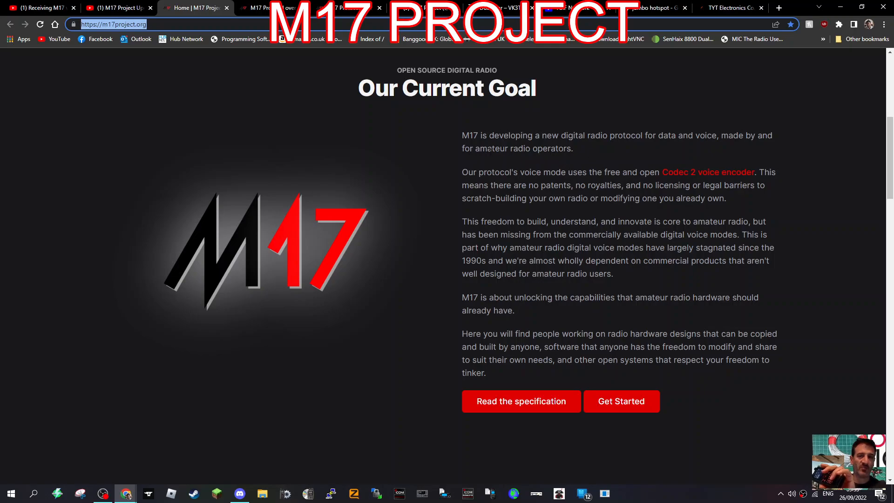
mouse_move(625, 165)
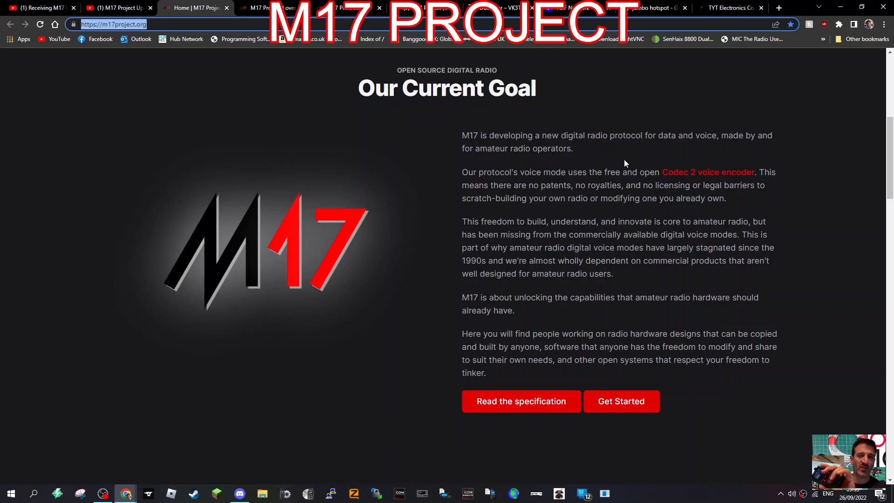
mouse_move(864, 183)
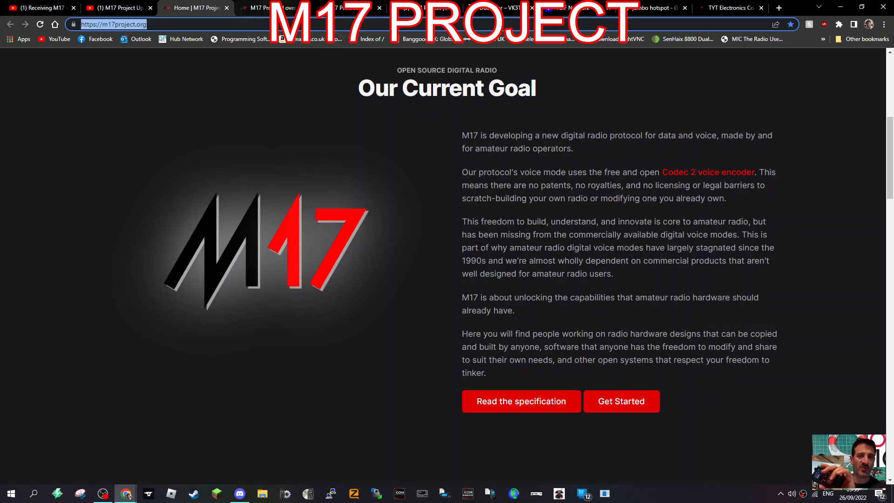
Step: Switch from the M17 Protocol over RF page to the TYT MD-380 radio product page
left_click(621, 401)
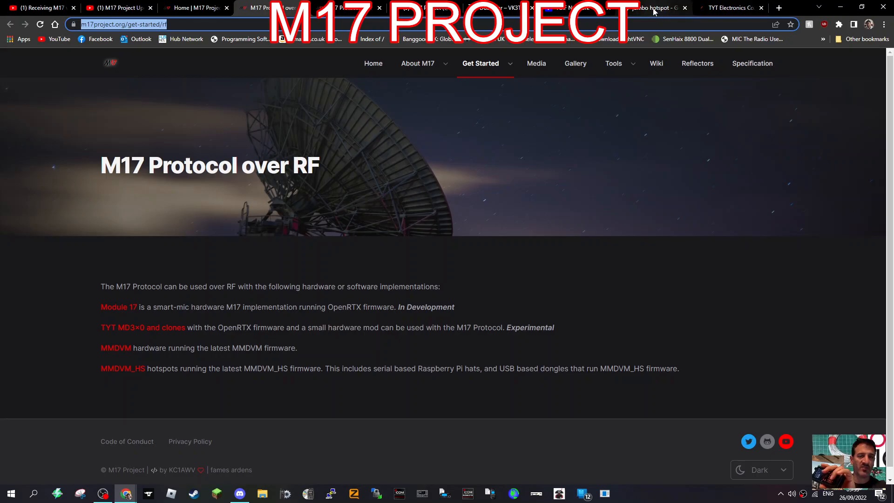
left_click(650, 7)
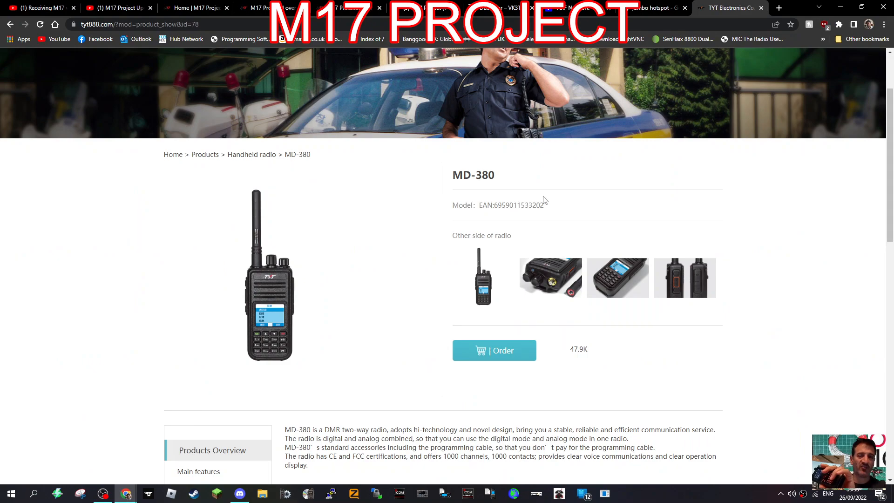
mouse_move(694, 70)
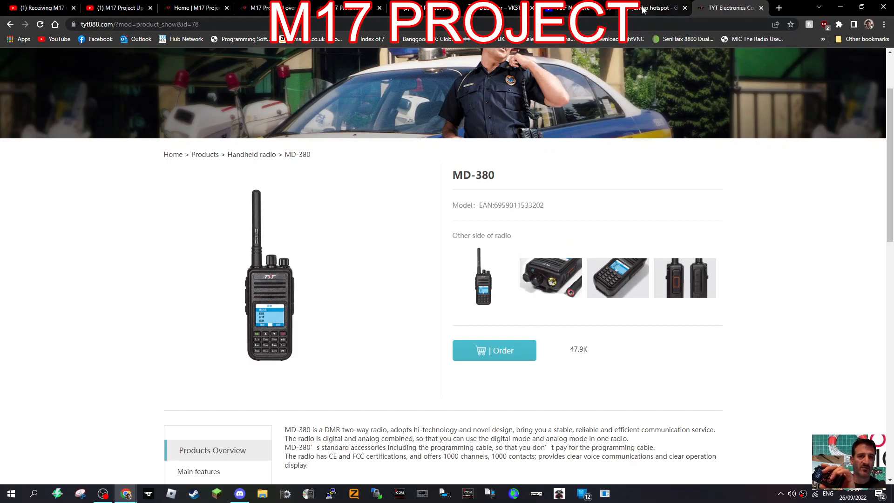
Step: Show the M17 talkgroup profile, then the 'Receiving M17 with Module17' YouTube video
left_click(40, 7)
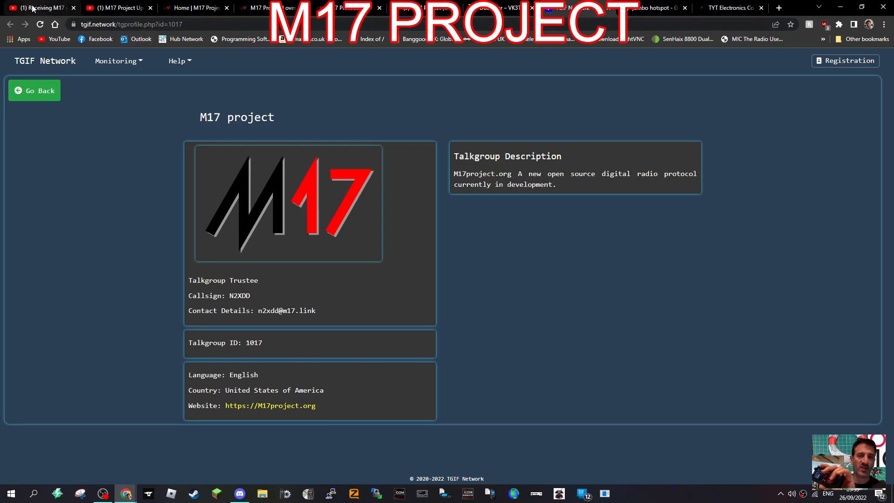
left_click(37, 8)
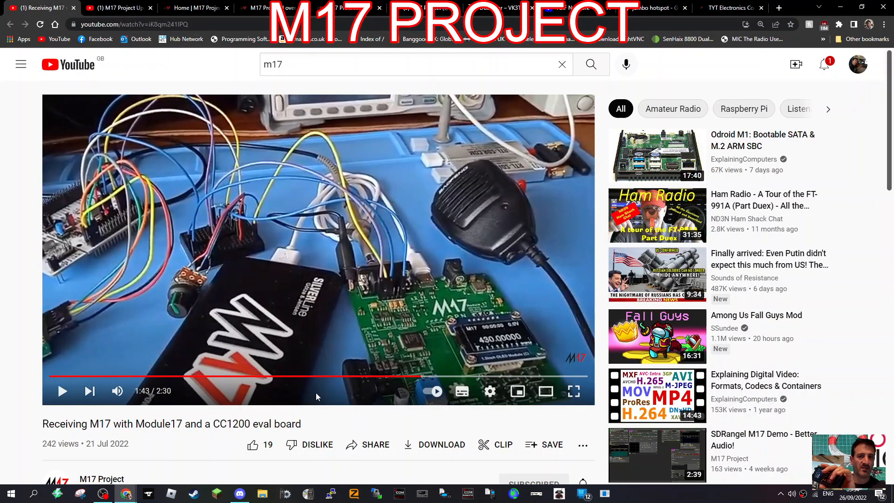
mouse_move(92, 193)
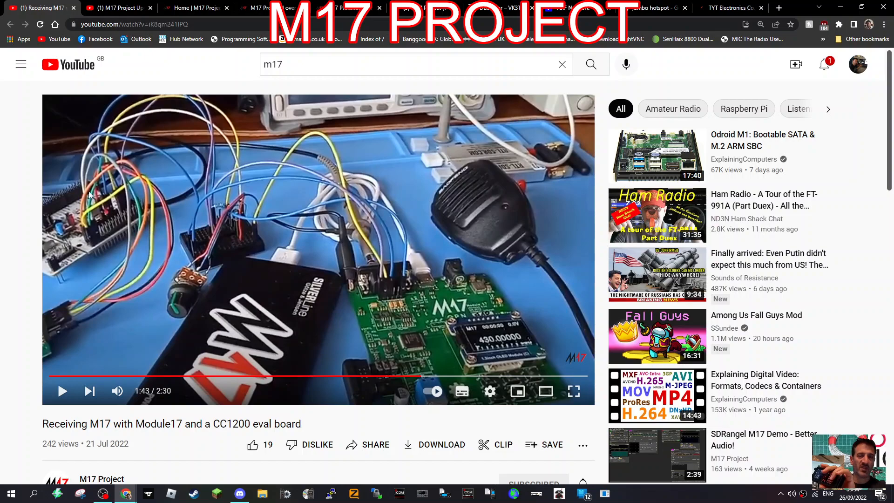
mouse_move(345, 299)
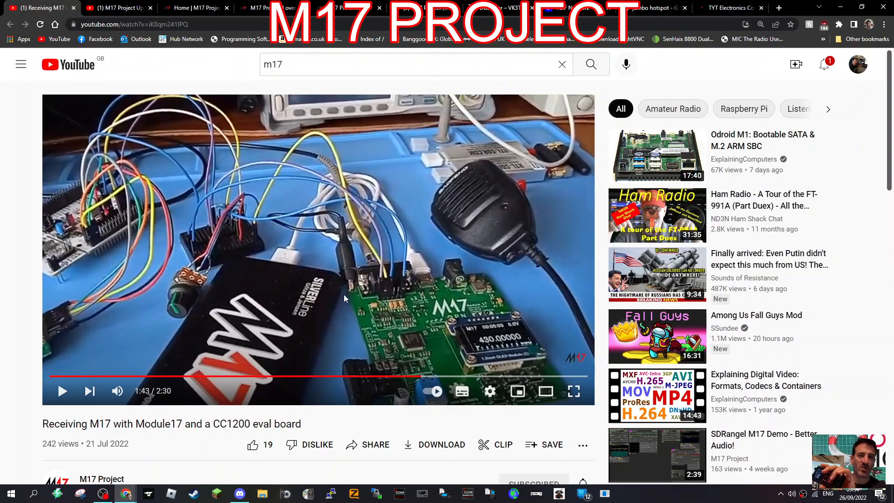
mouse_move(116, 271)
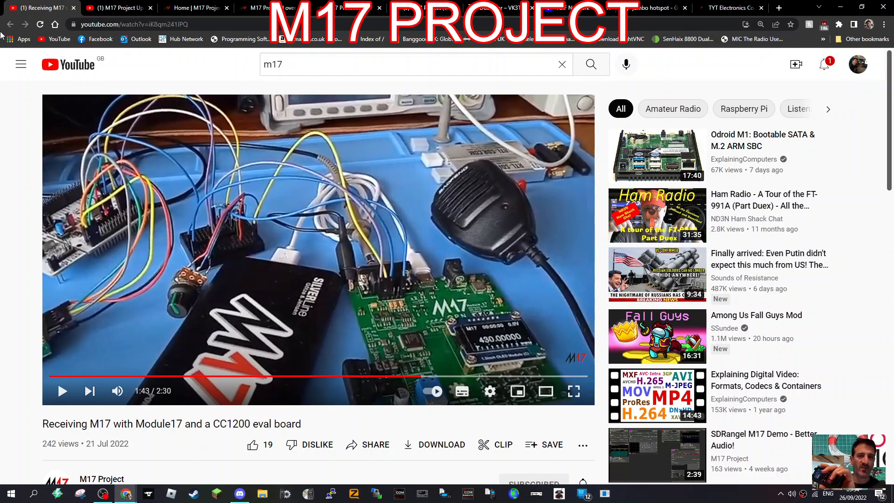
mouse_move(263, 257)
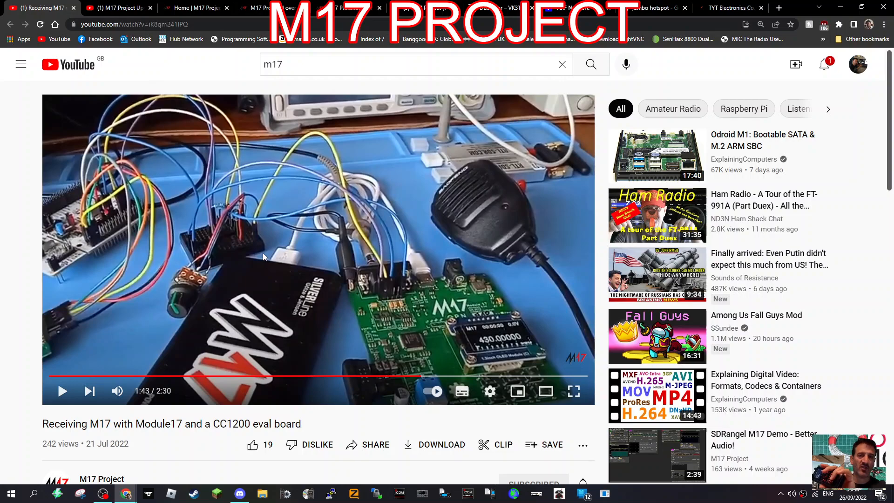
mouse_move(157, 308)
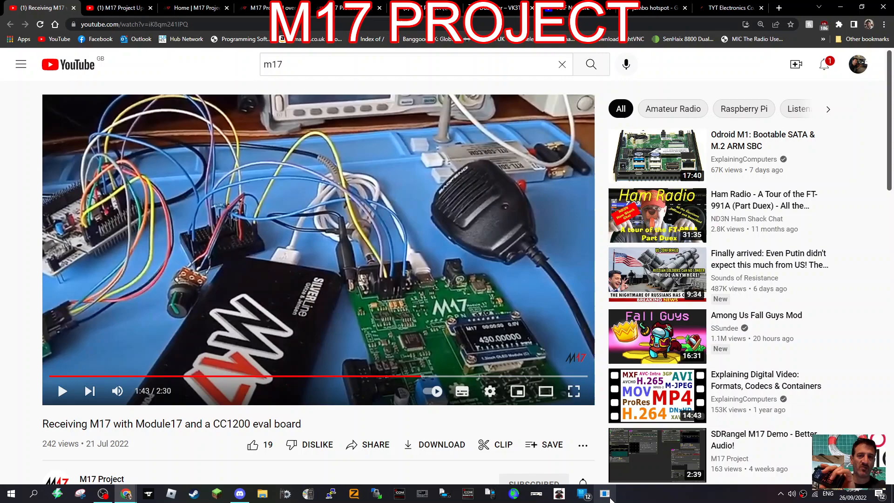
mouse_move(33, 493)
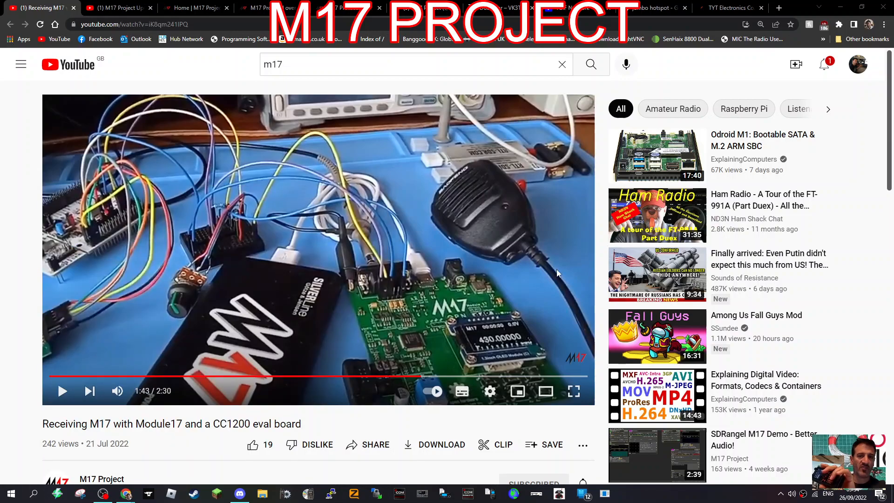
mouse_move(767, 141)
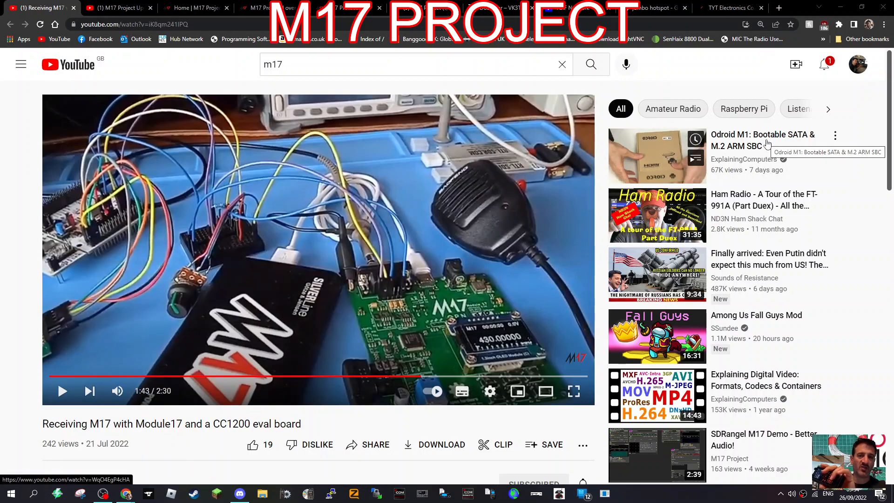
Step: Connect DroidStar to the M17-TSE reflector in M17 mode, then show the M17 Project Twitter profile
left_click(626, 493)
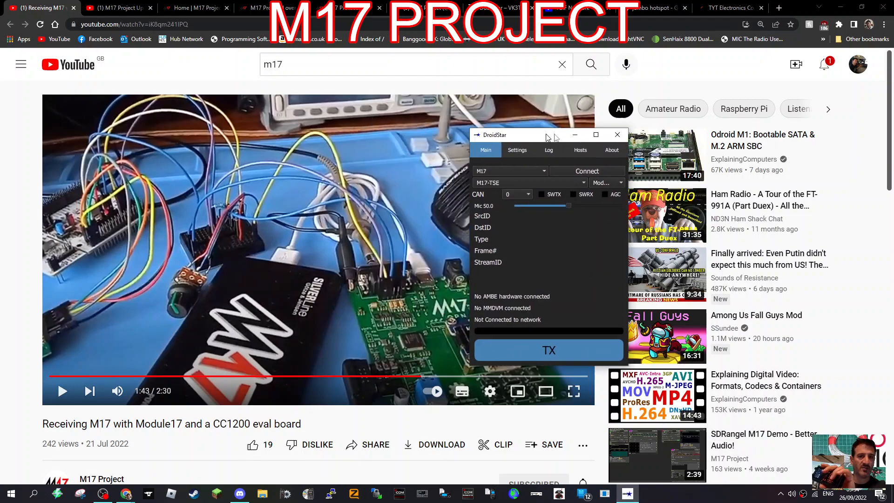
left_click_drag(524, 134, 661, 127)
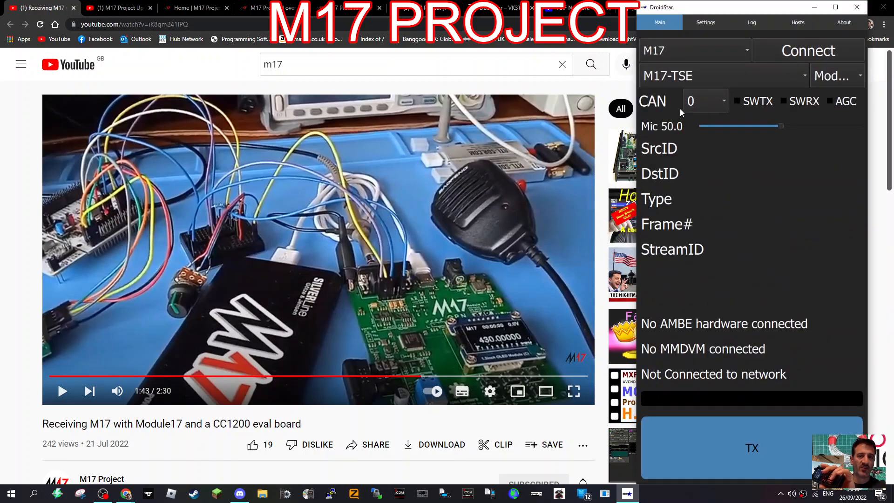
left_click(694, 50)
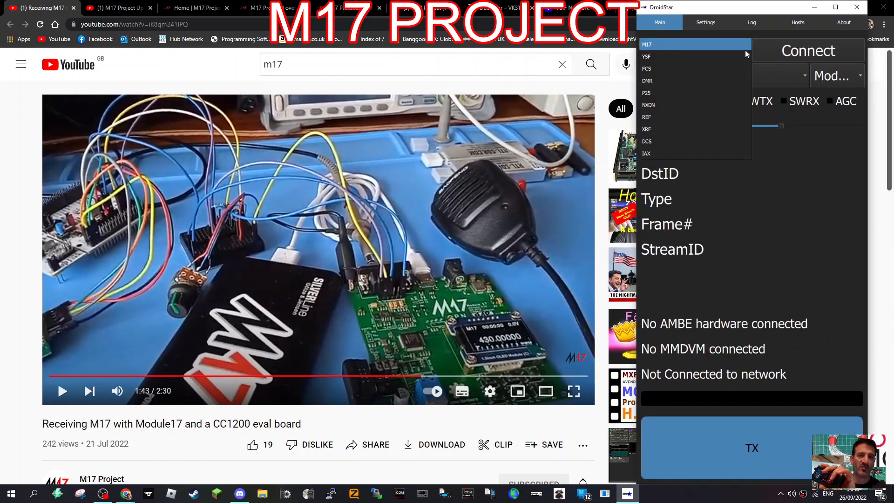
left_click(807, 50)
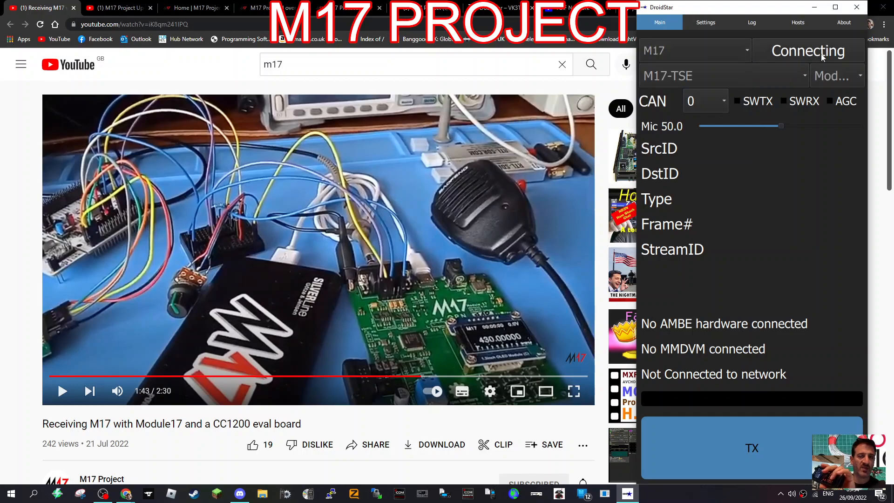
mouse_move(818, 188)
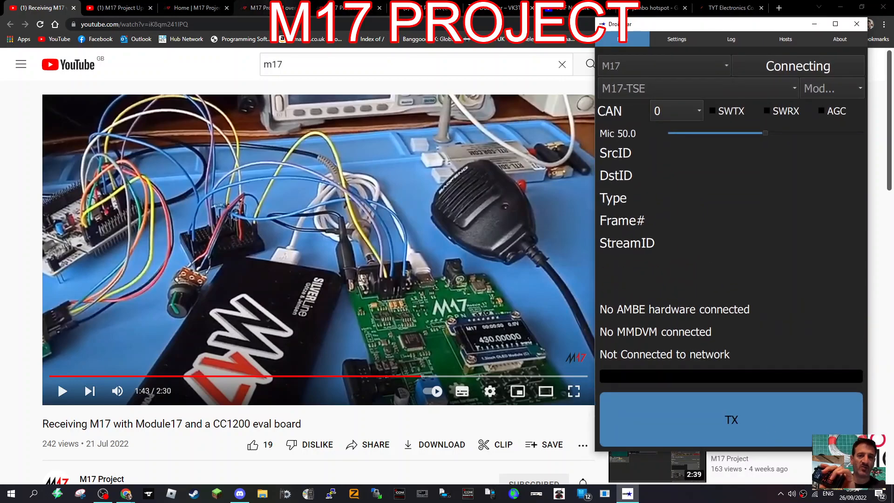
left_click(259, 8)
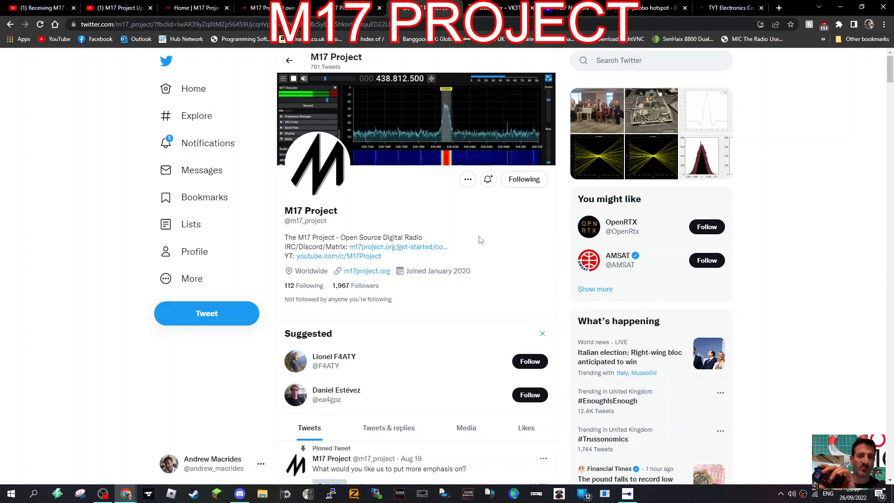
scroll("down", 3)
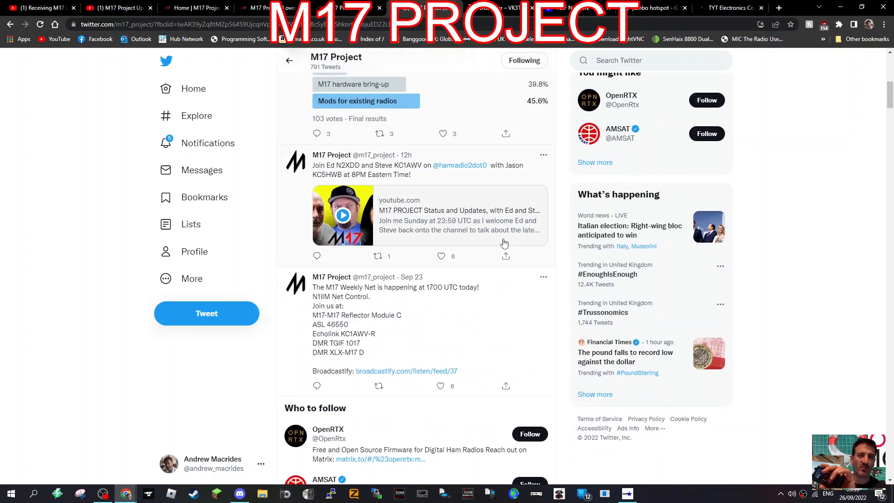
scroll("down", 3)
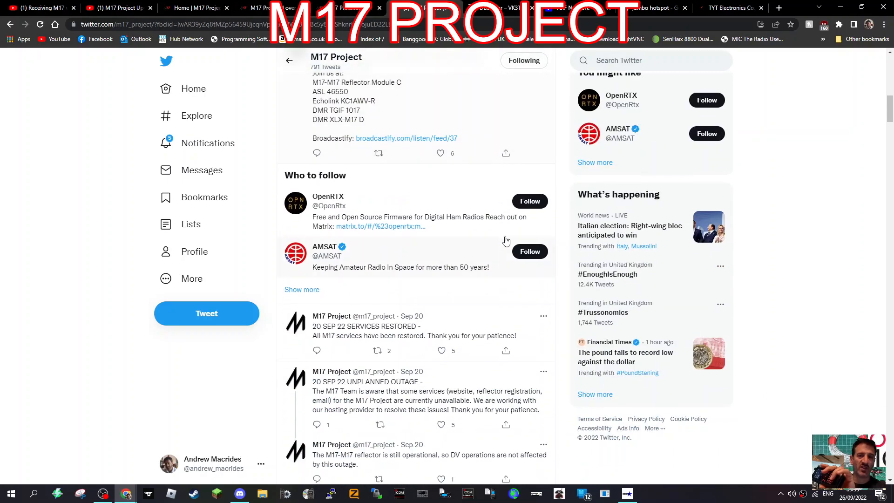
scroll("down", 3)
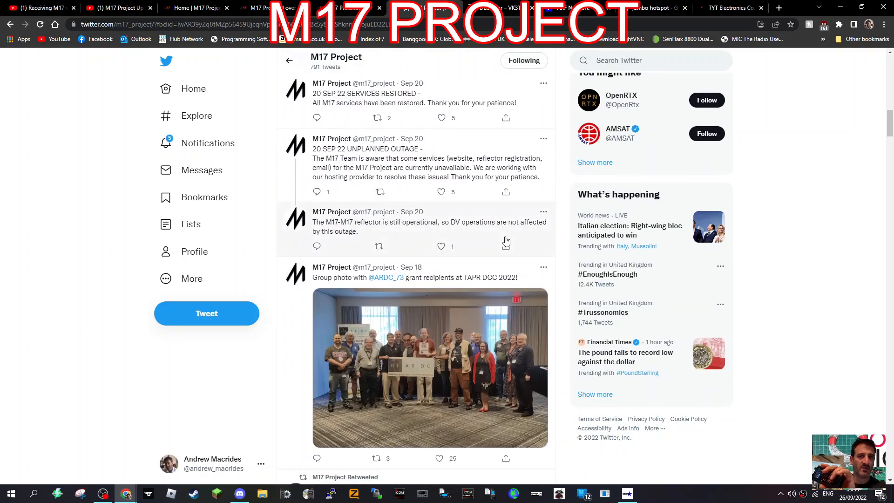
mouse_move(390, 287)
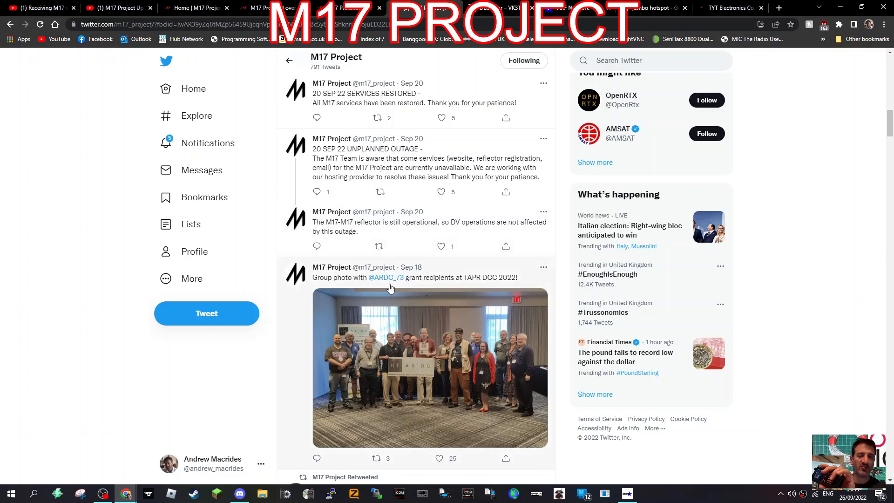
mouse_move(353, 284)
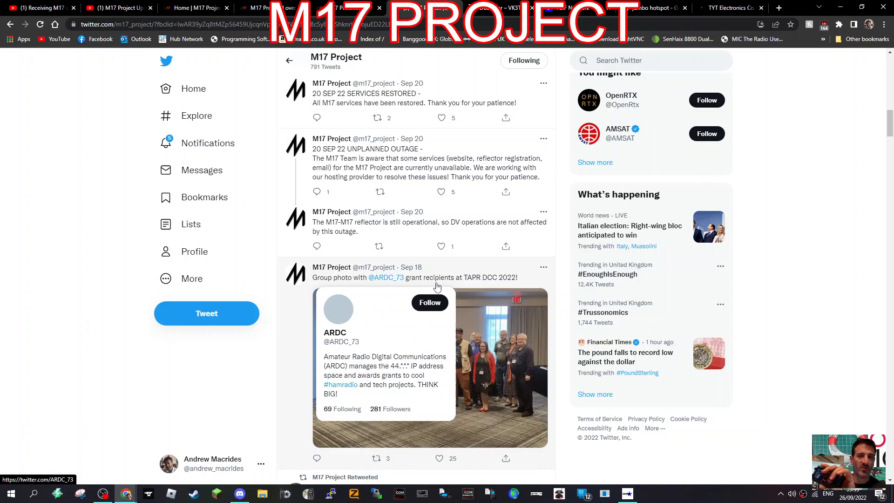
mouse_move(500, 221)
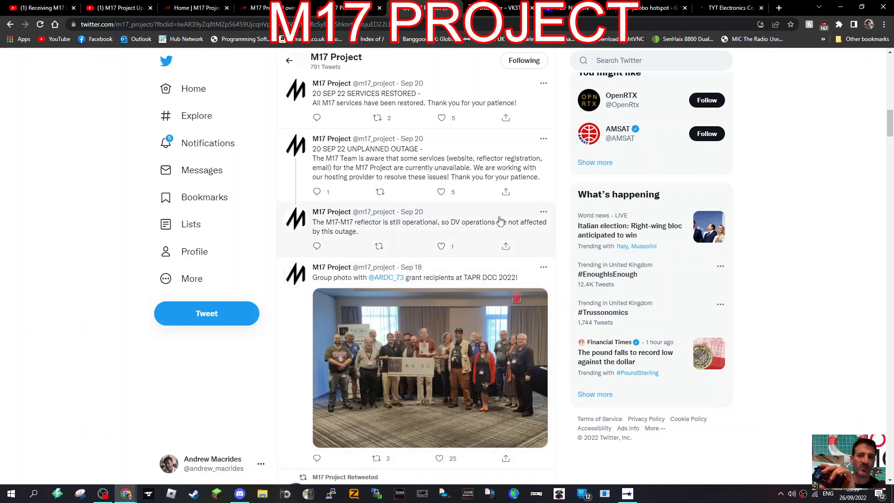
scroll("down", 3)
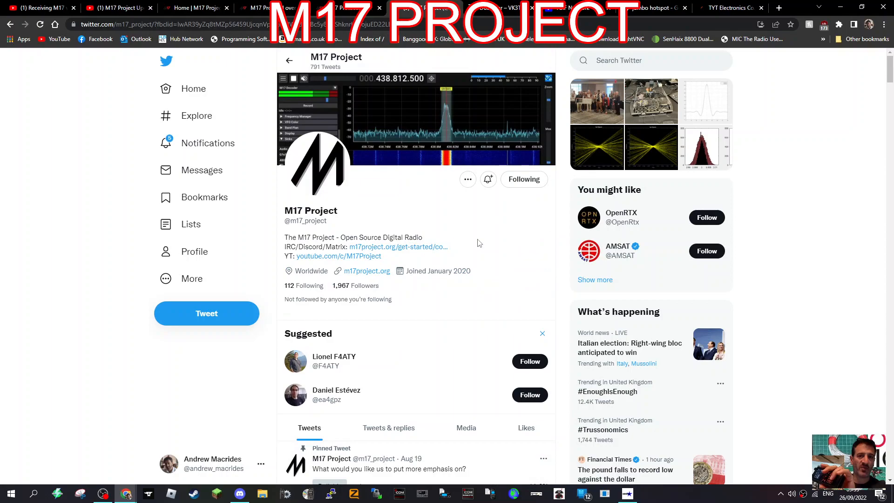
mouse_move(483, 236)
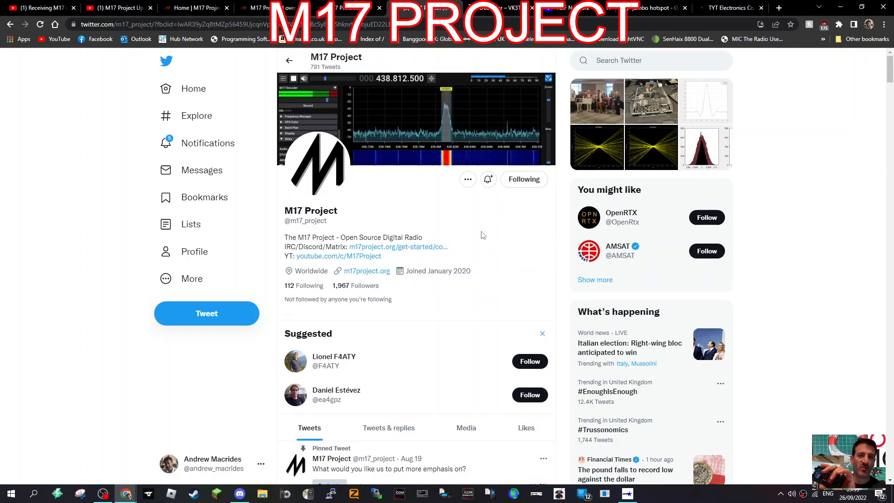
mouse_move(366, 271)
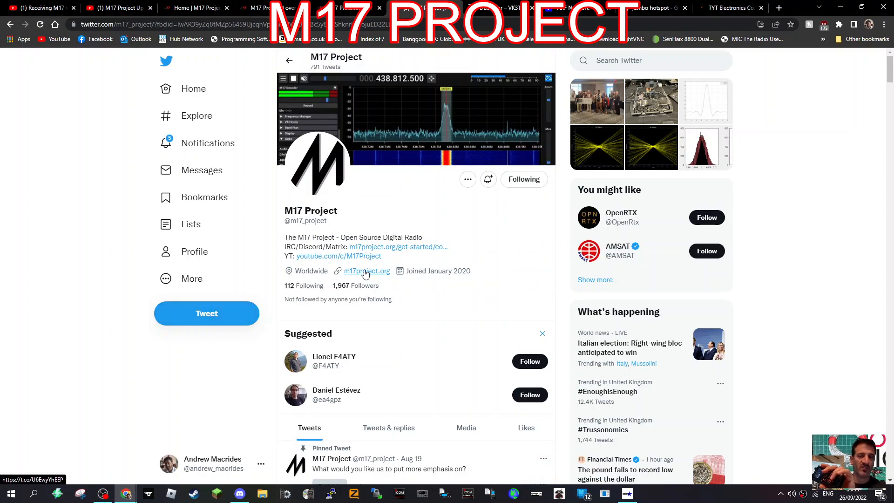
mouse_move(397, 251)
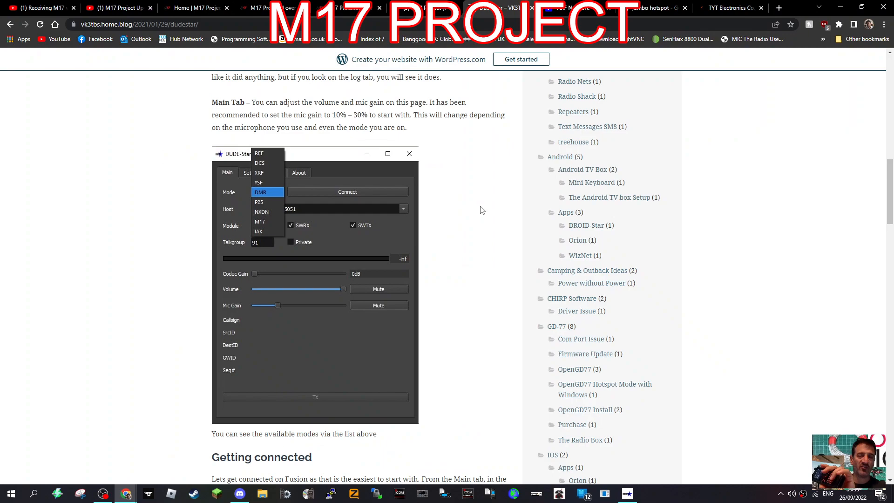
mouse_move(496, 221)
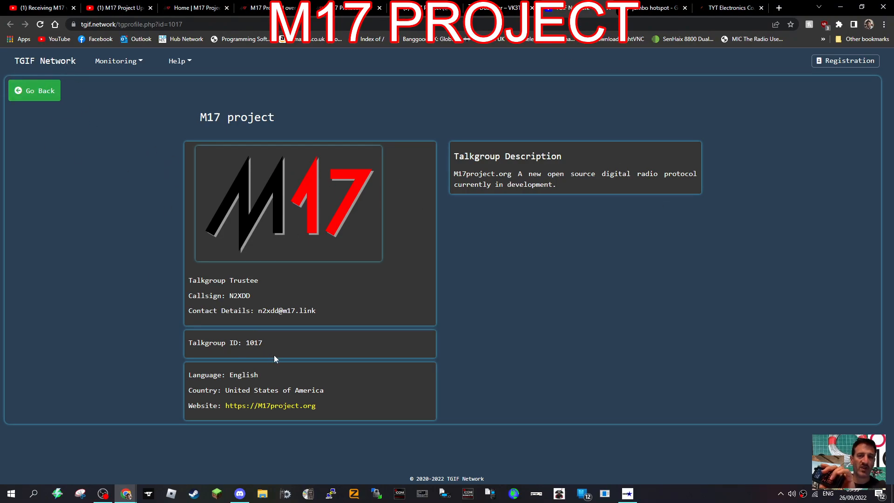
mouse_move(341, 381)
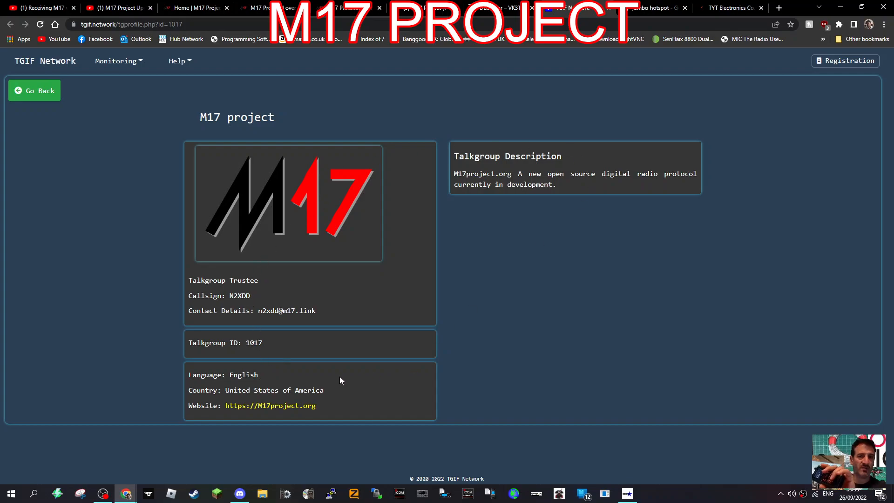
mouse_move(252, 351)
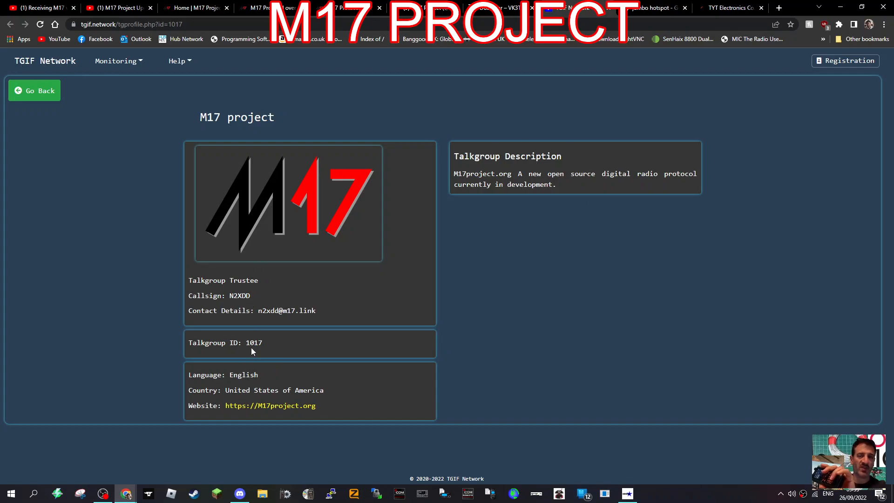
mouse_move(273, 355)
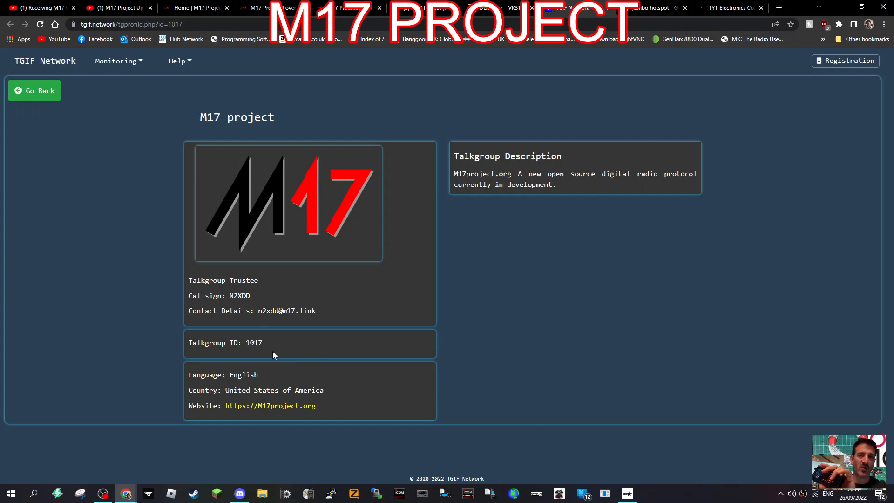
mouse_move(264, 409)
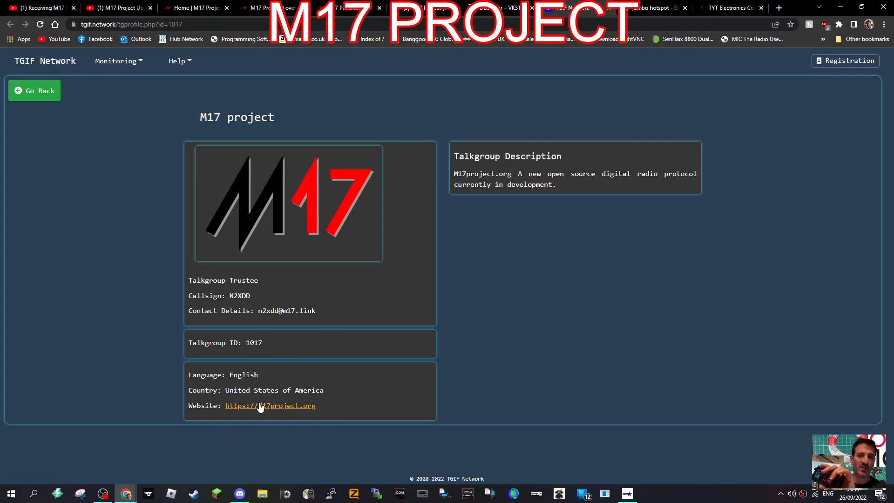
Step: Follow the M17project.org website link from the talkgroup 1017 profile
left_click(645, 7)
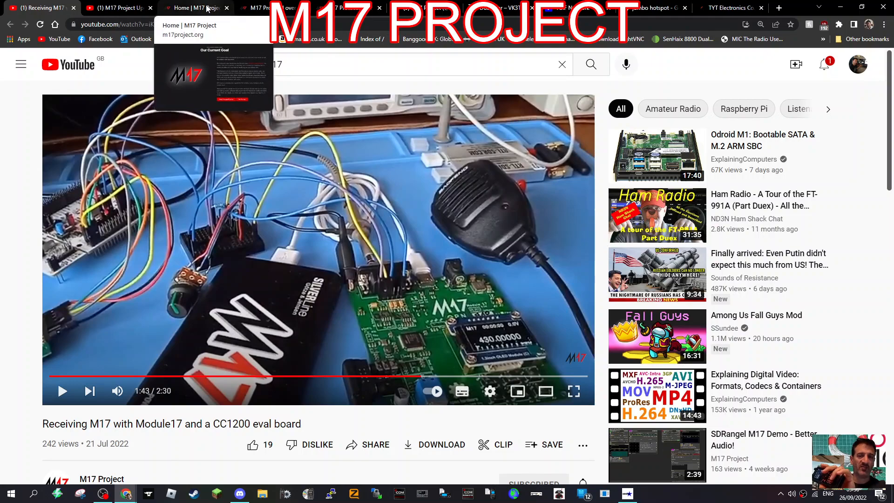
Step: Return to the M17 Project homepage after a glance at the M17 Protocol over RF page
left_click(194, 8)
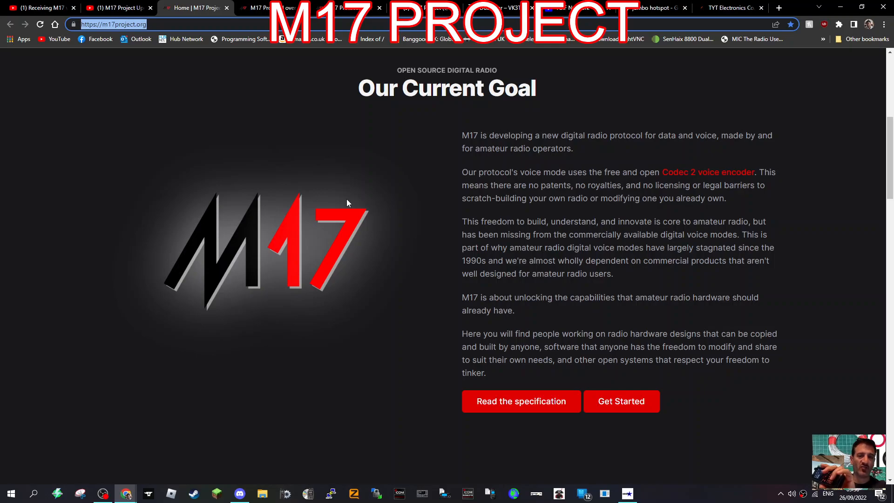
left_click(621, 401)
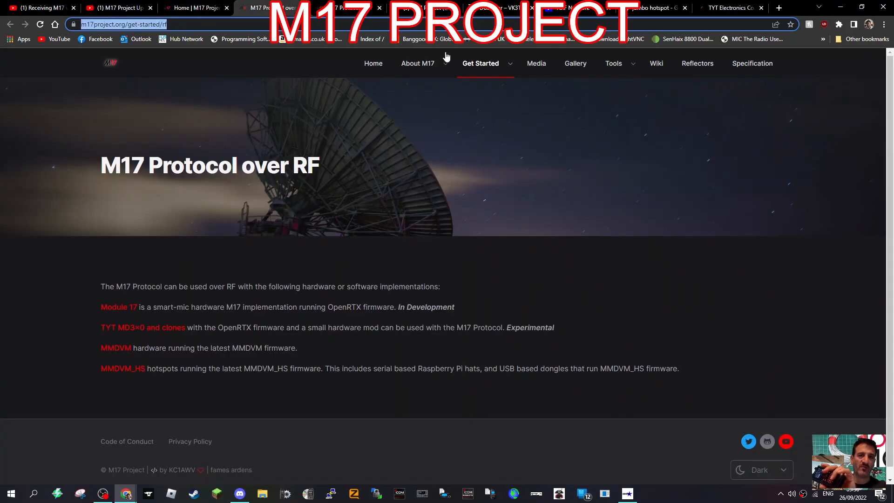
left_click(194, 7)
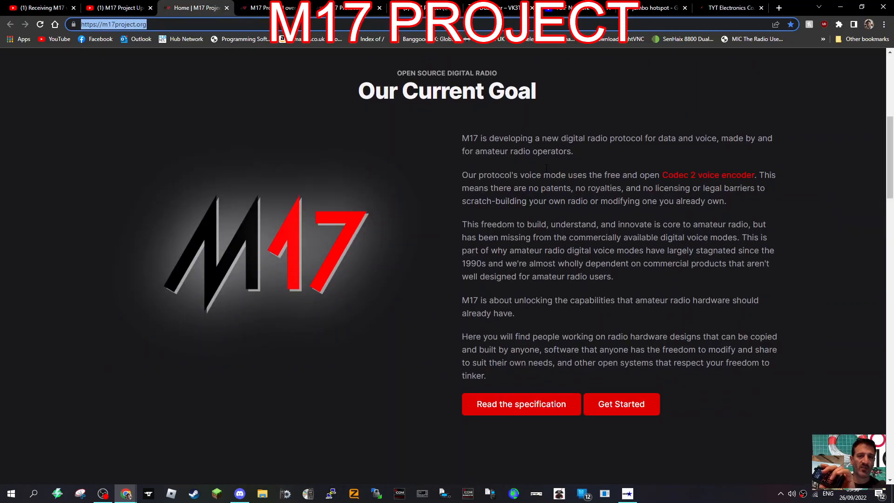
scroll("up", 3)
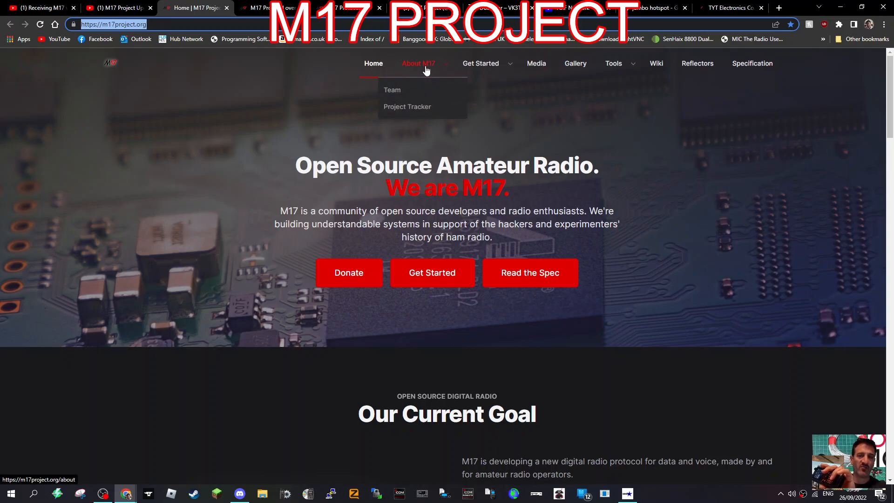
mouse_move(408, 107)
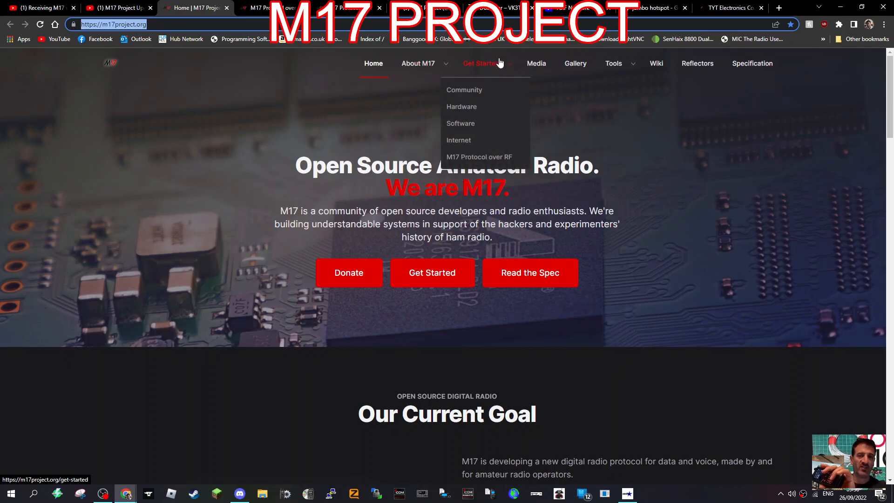
mouse_move(460, 123)
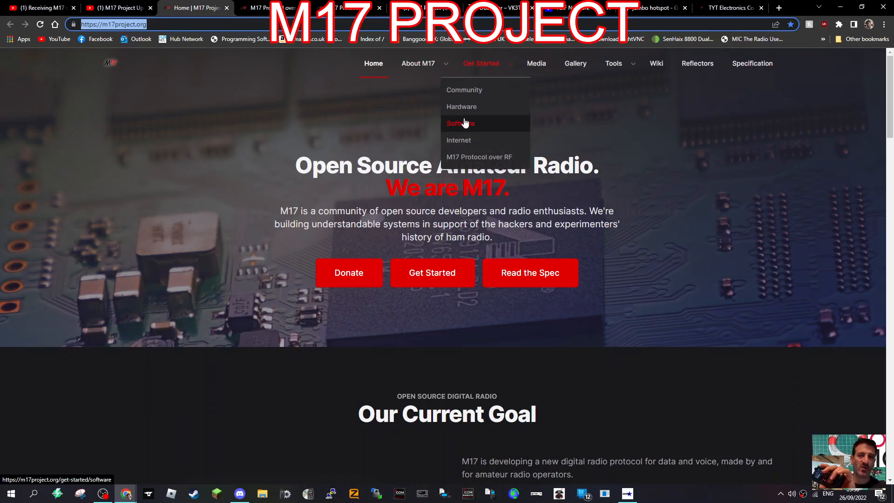
scroll("down", 3)
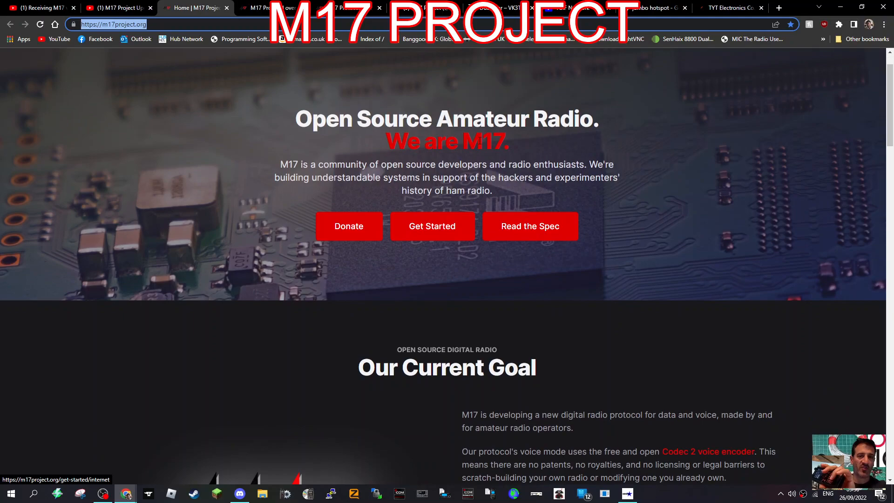
mouse_move(481, 63)
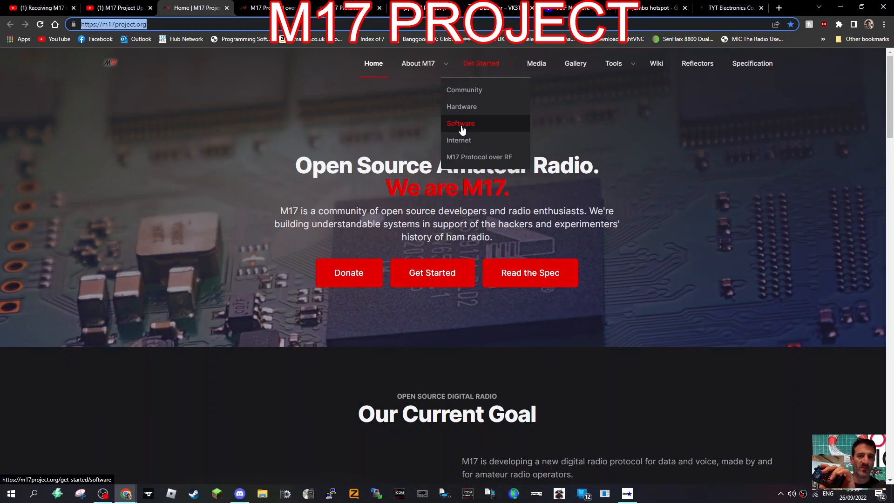
Step: Browse the M17 Software page's list of clients, firmware and SDR platforms, then head to Media
left_click(460, 123)
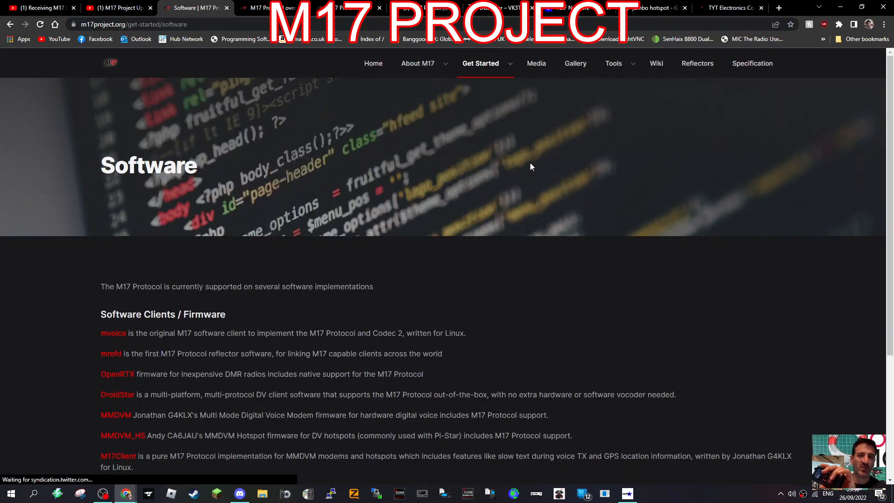
scroll("down", 3)
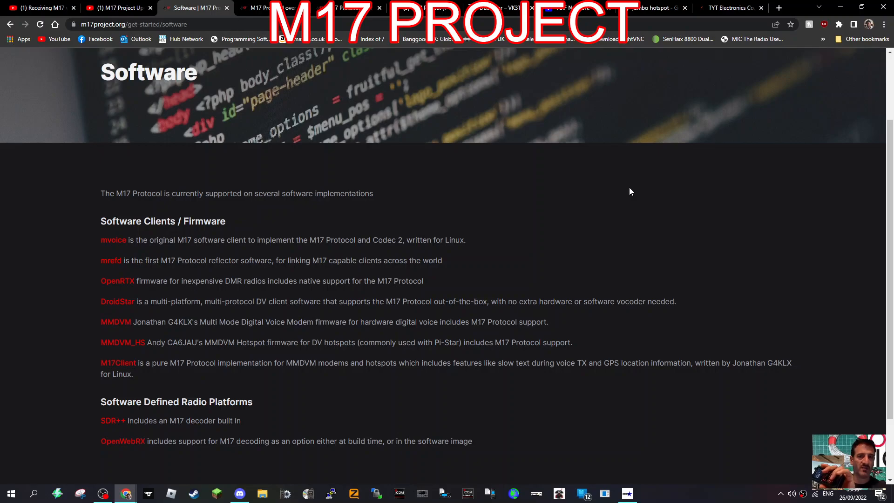
scroll("down", 3)
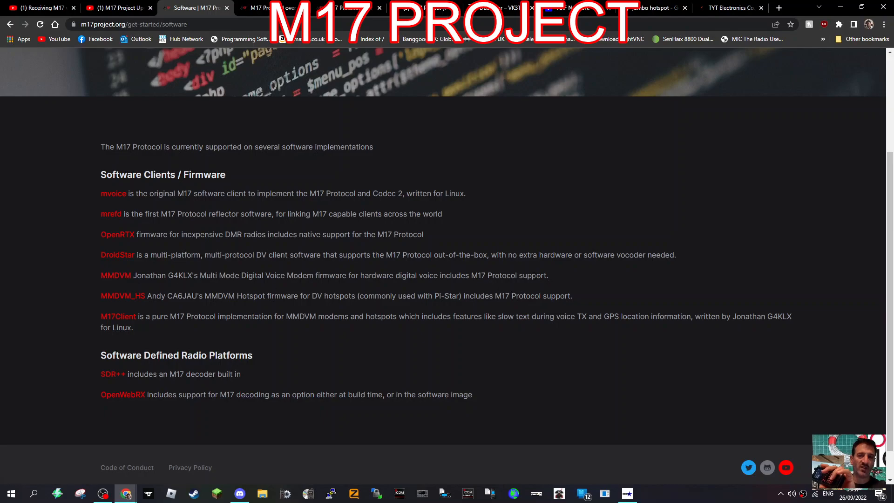
mouse_move(118, 316)
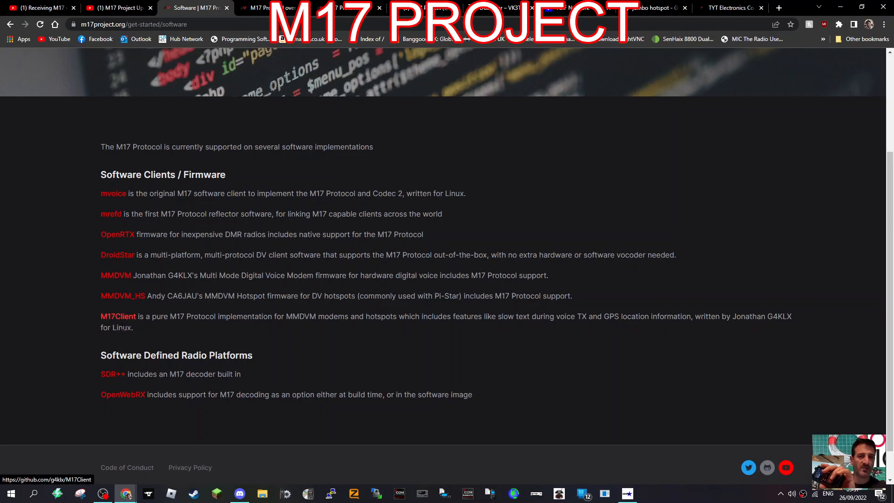
mouse_move(116, 404)
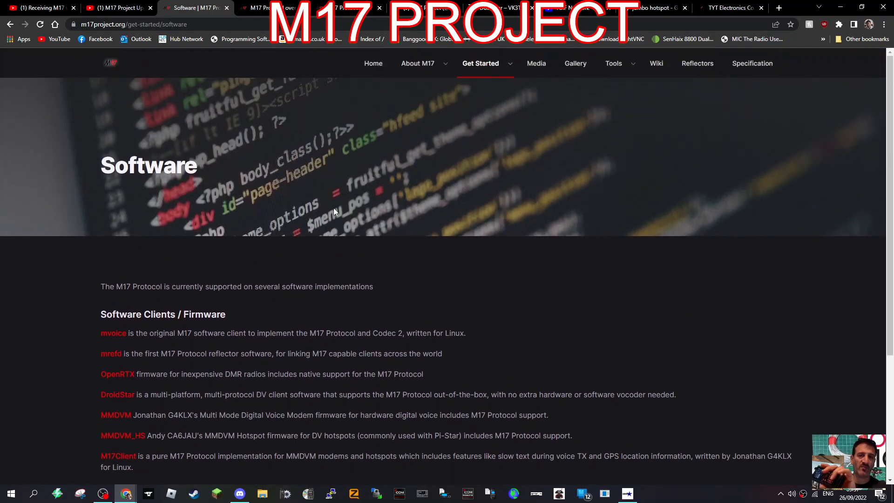
left_click(535, 63)
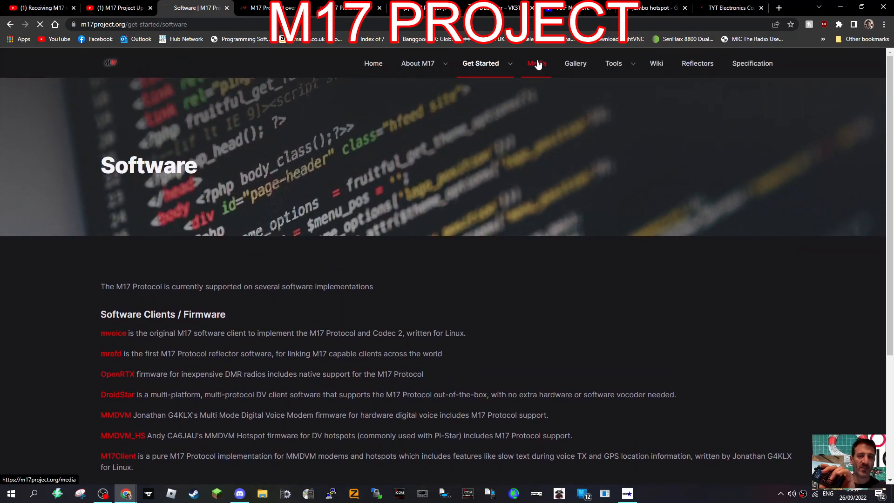
Step: Show the M17 Media page with its interview posts and Tools menu links
left_click(535, 63)
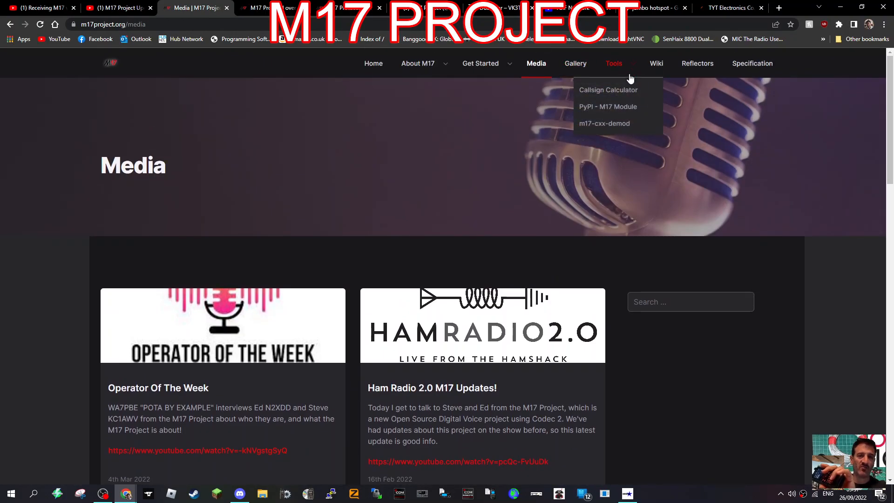
mouse_move(607, 107)
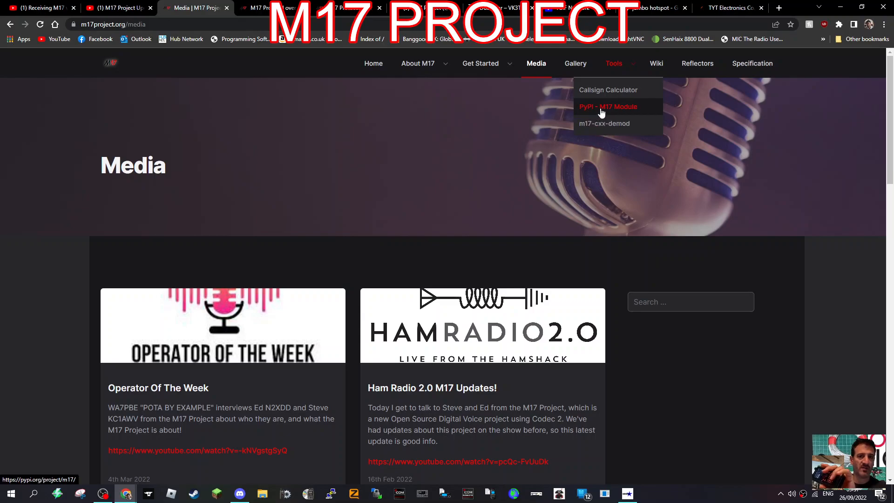
Step: Look over the m17 0.0.15 PyPI package description, then switch to the jumbo hotspot image results
left_click(607, 107)
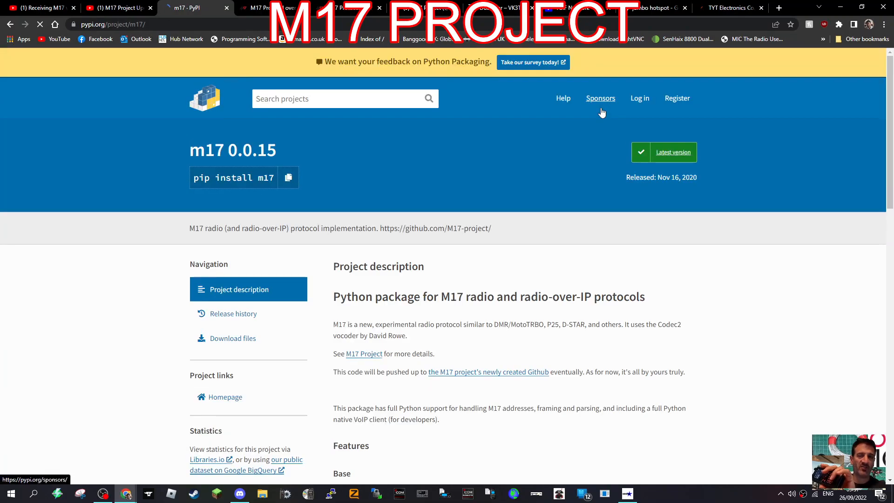
scroll("down", 3)
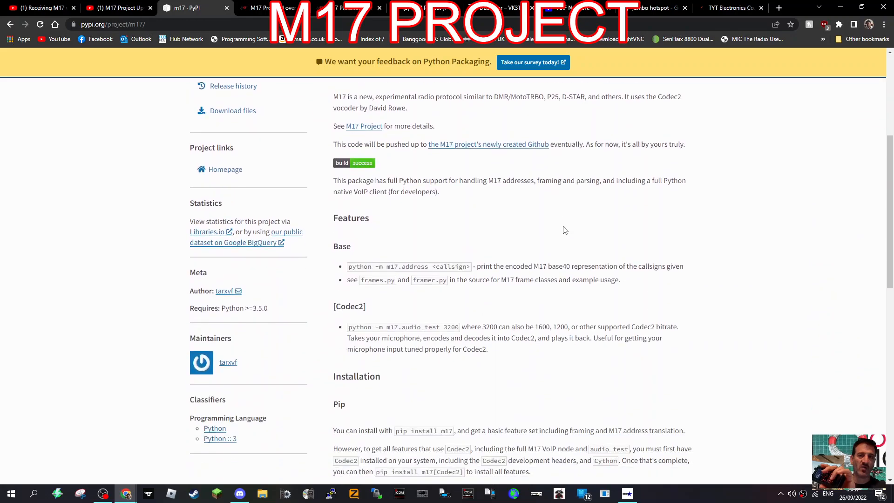
scroll("down", 3)
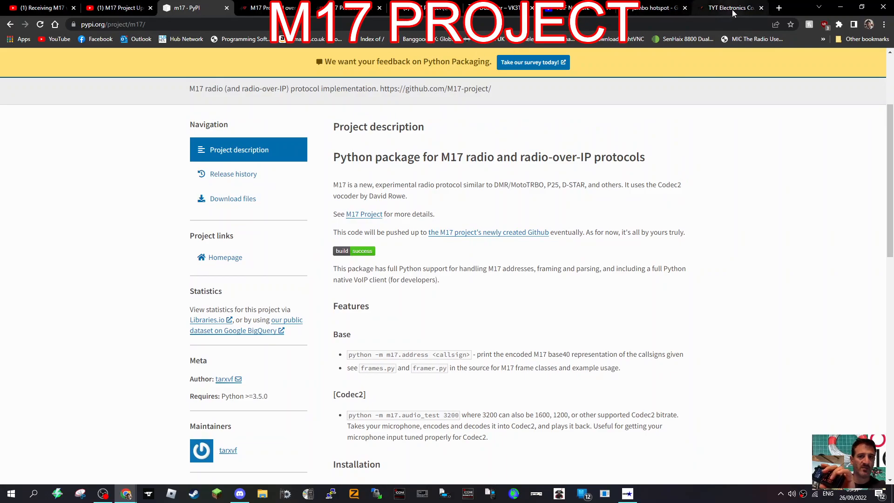
left_click(268, 8)
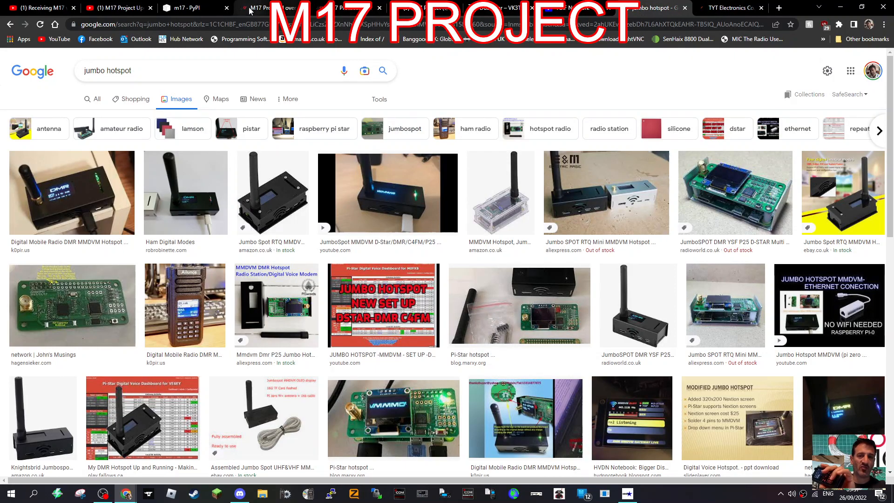
Step: Bring back the M17 Project homepage with its 'Open Source Amateur Radio' banner
left_click(269, 7)
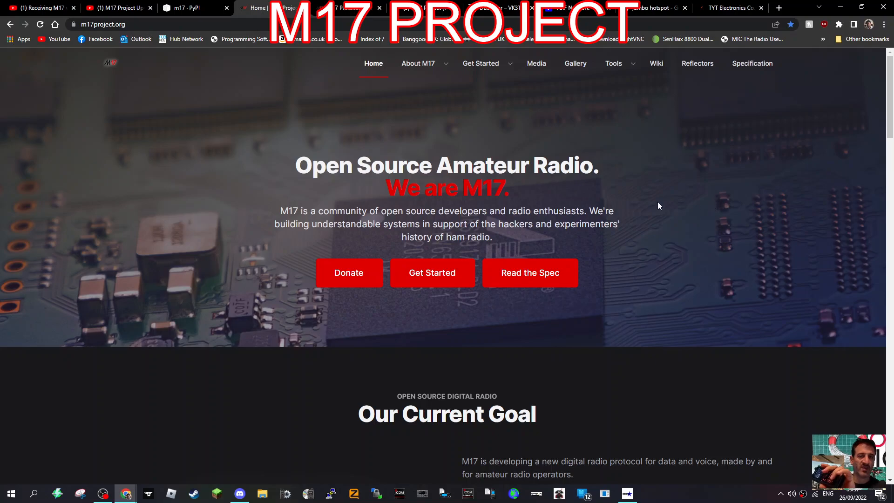
mouse_move(695, 151)
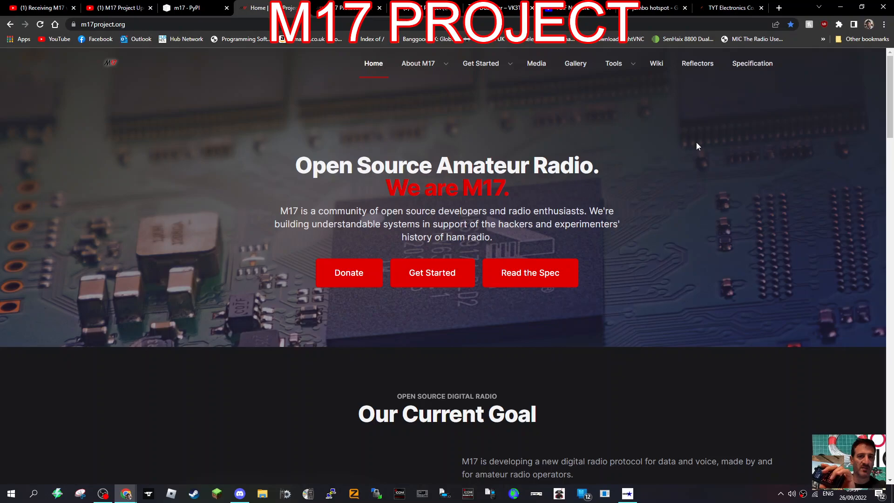
mouse_move(360, 141)
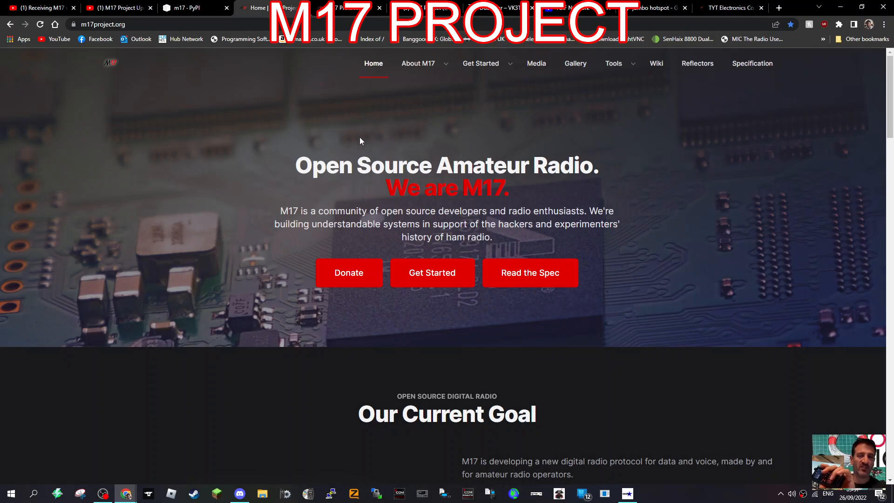